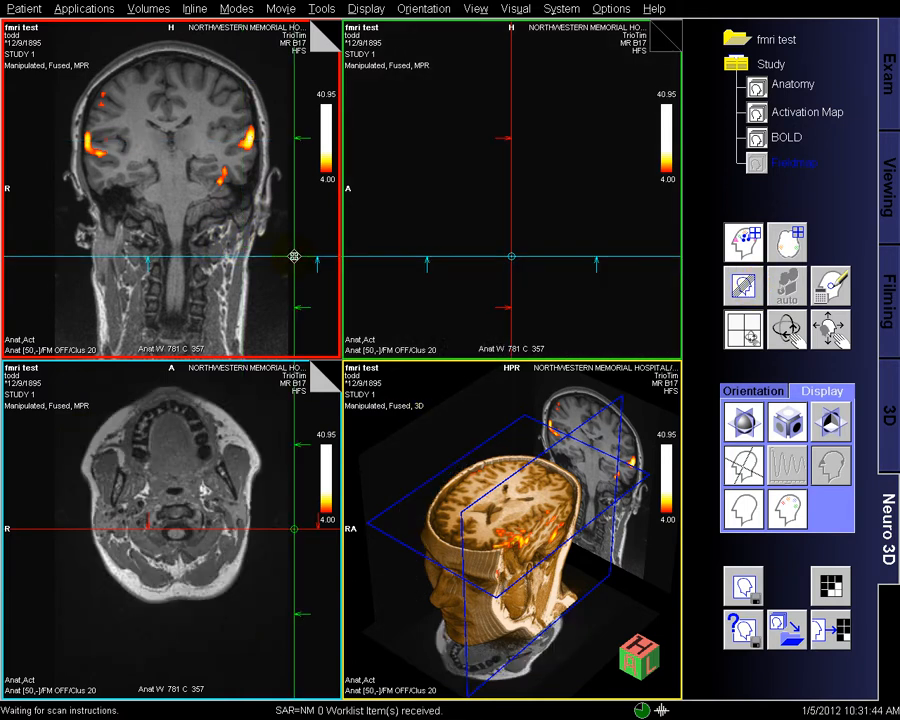
Start an MPR parallel-slice range with 1.00 mm image thickness and spacing.
left_click(744, 288)
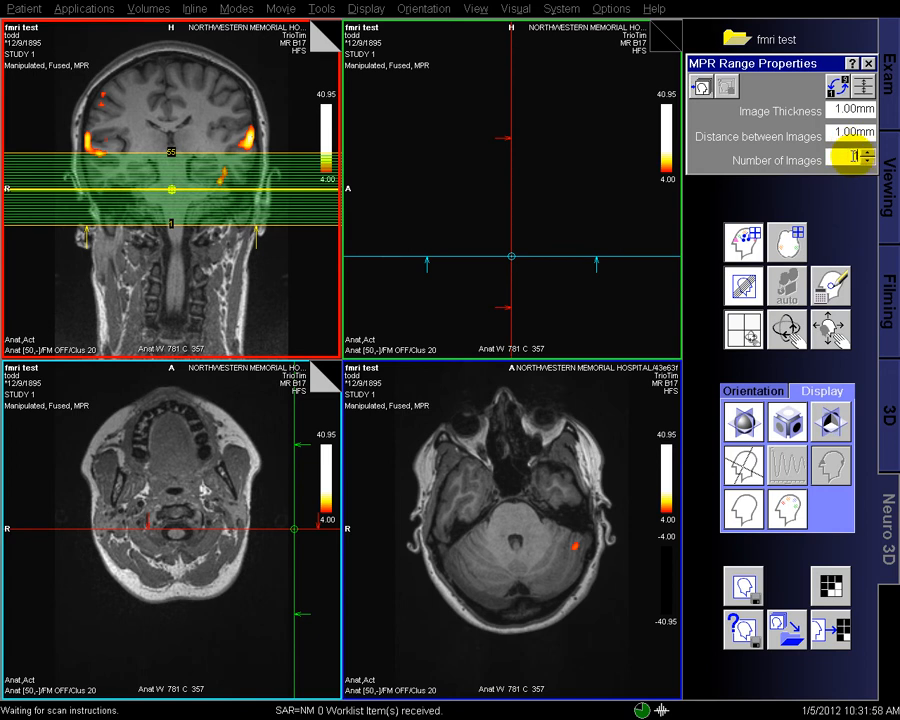
Set Number of Images to 160 so the range spans the whole head.
left_click(864, 156)
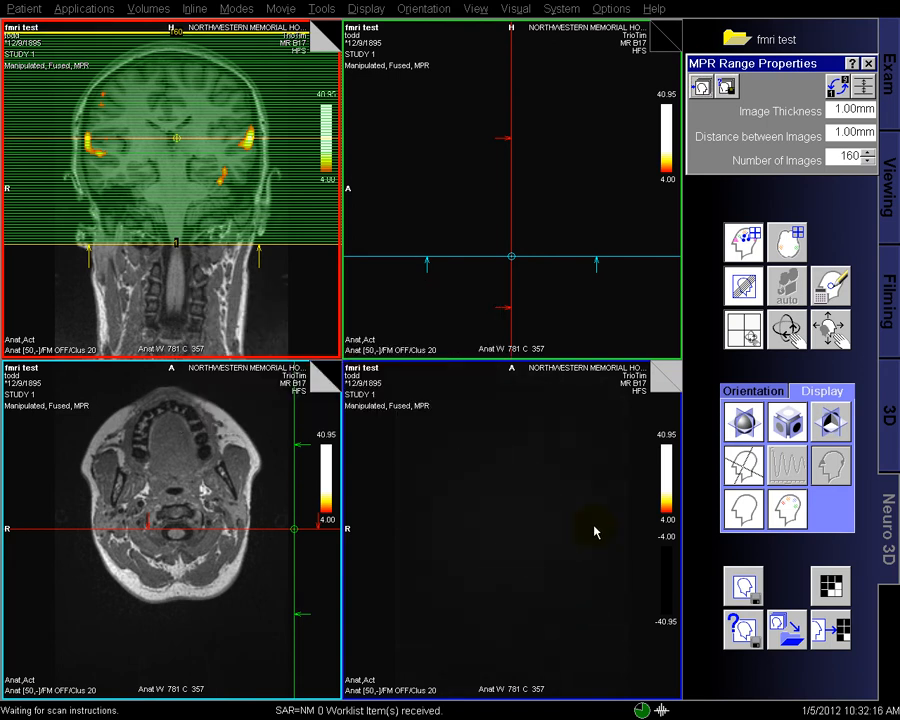
mouse_move(728, 88)
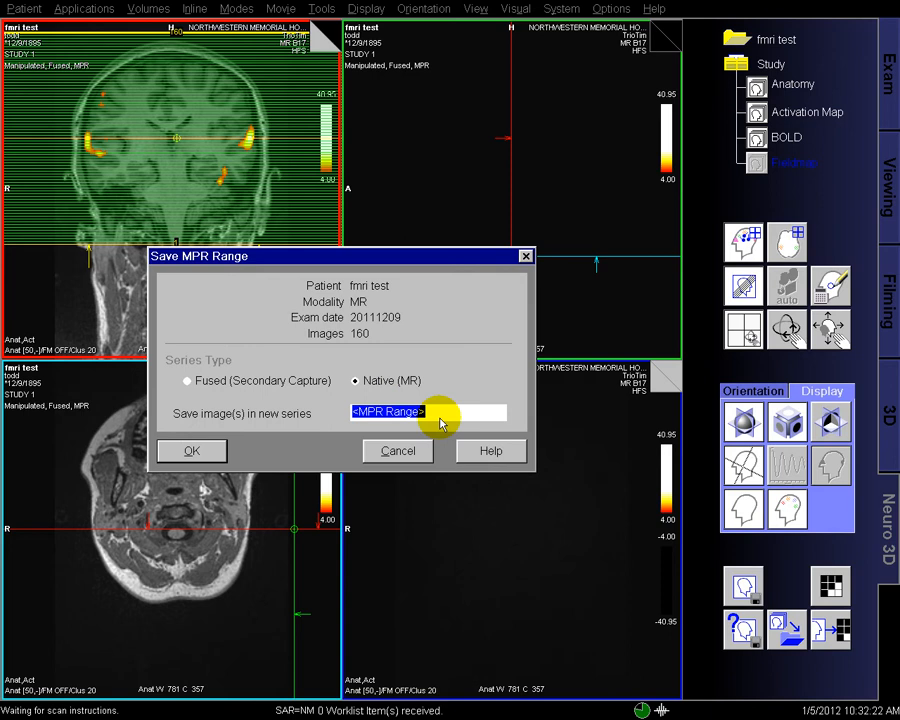
Save the range as a Native (MR) series named 'output to OR'.
type("output to o")
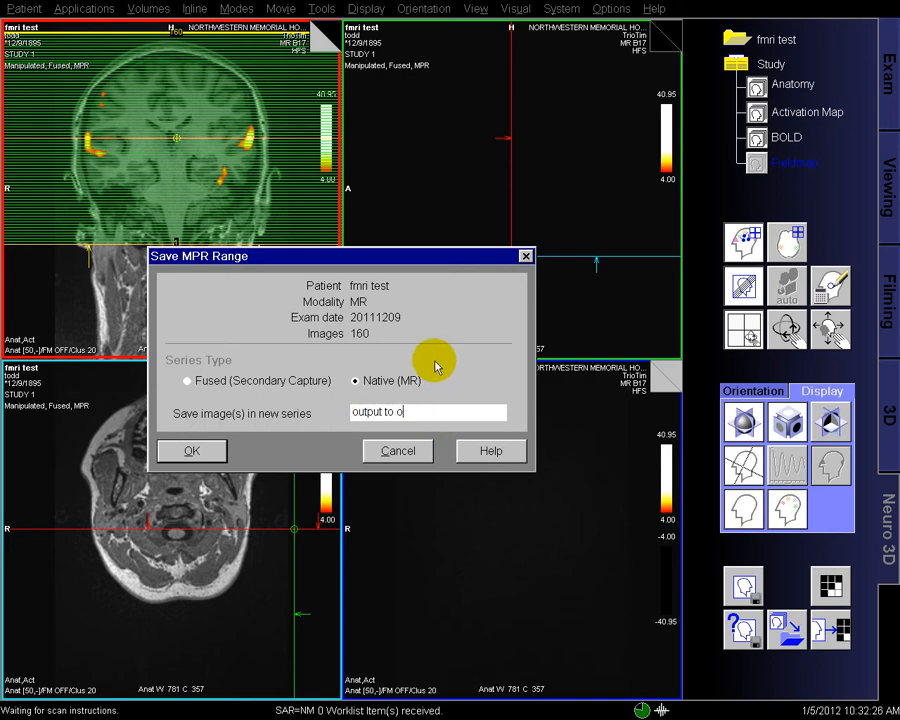
type("OR")
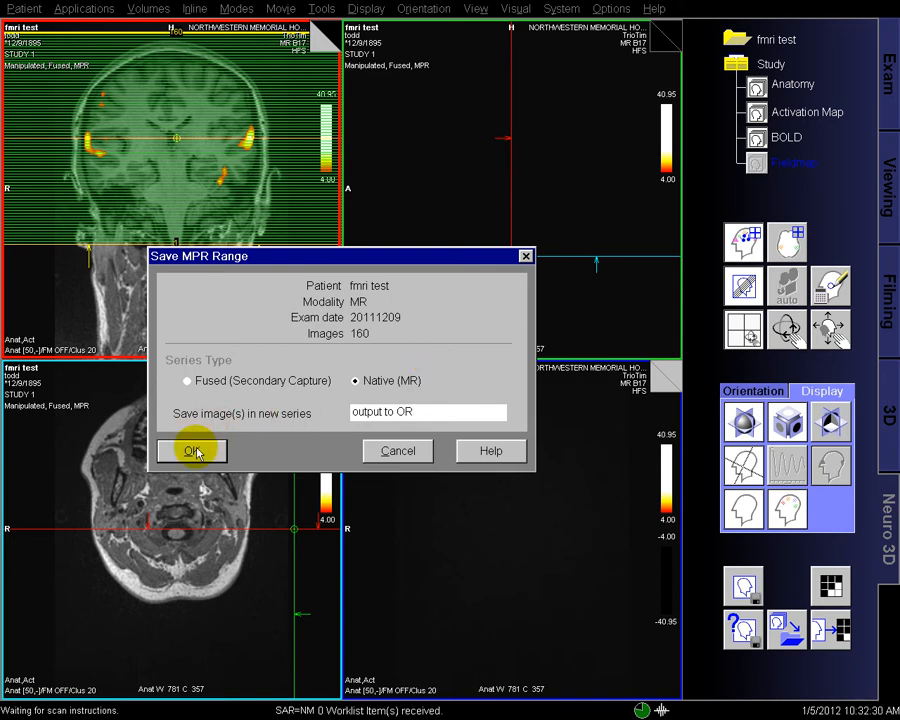
left_click(192, 450)
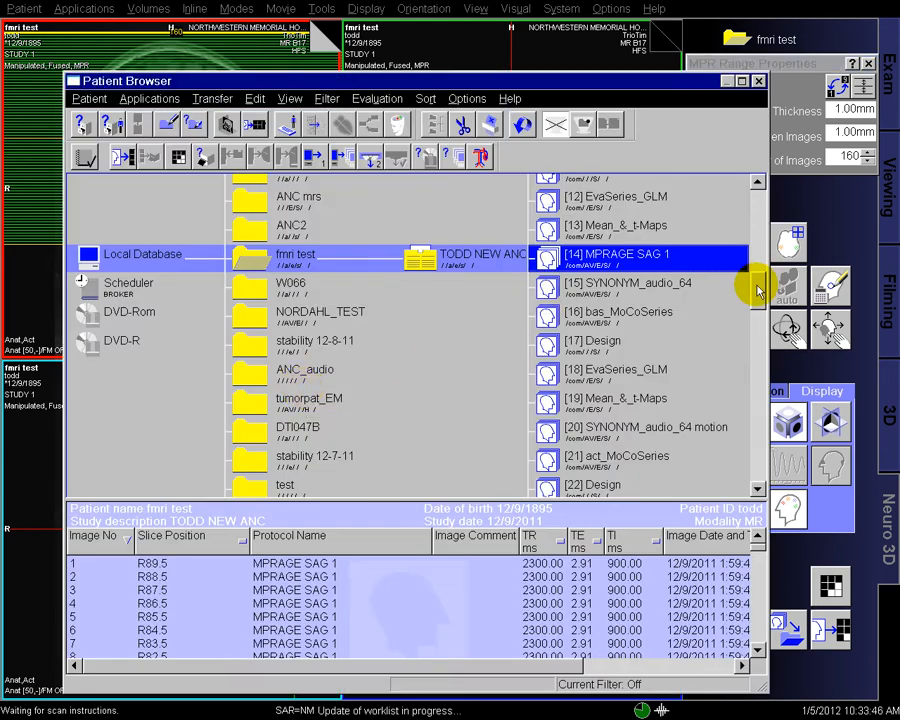
Scroll the fmri test study's series list to the newly saved MPR series.
scroll("down", 3)
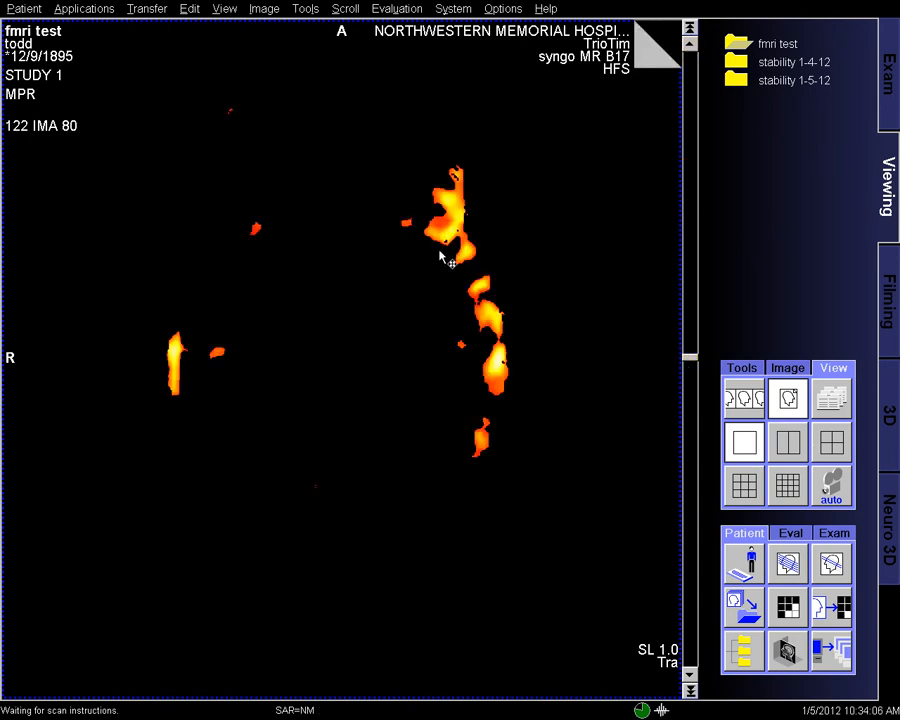
Glance at the Tools menu, then return to the Patient Browser study list.
left_click(304, 8)
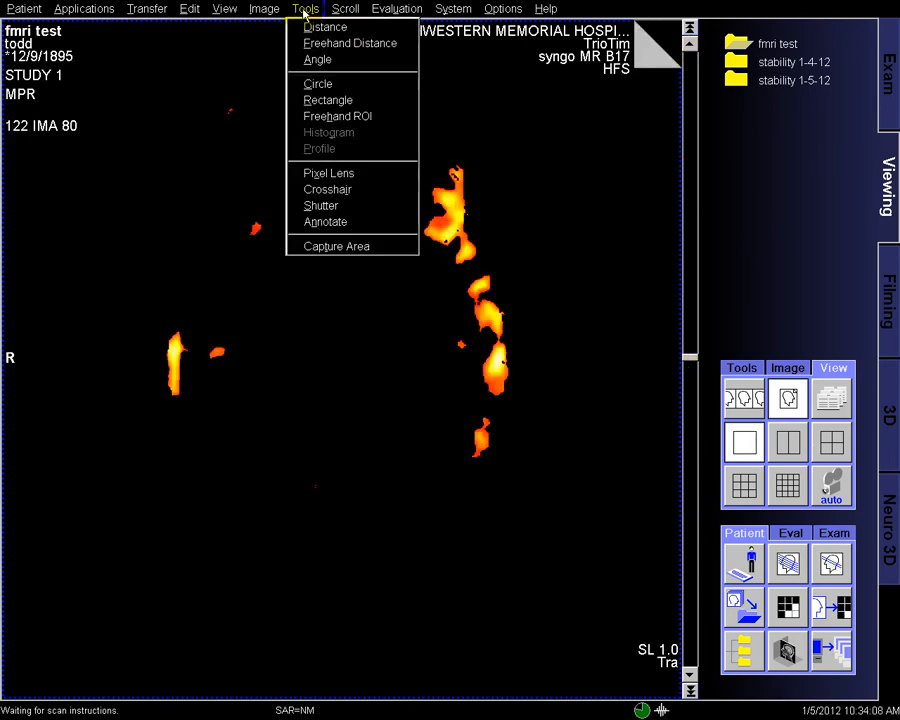
left_click(328, 172)
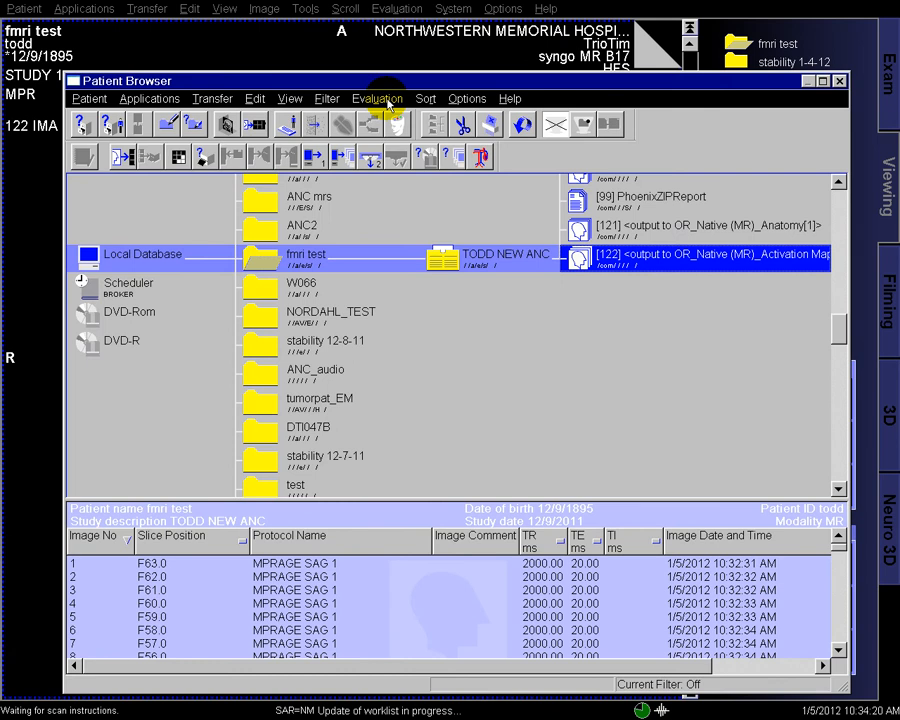
Choose Evaluation > Dynamic Analysis > Subtract with constant 2048 for series 122.
left_click(376, 98)
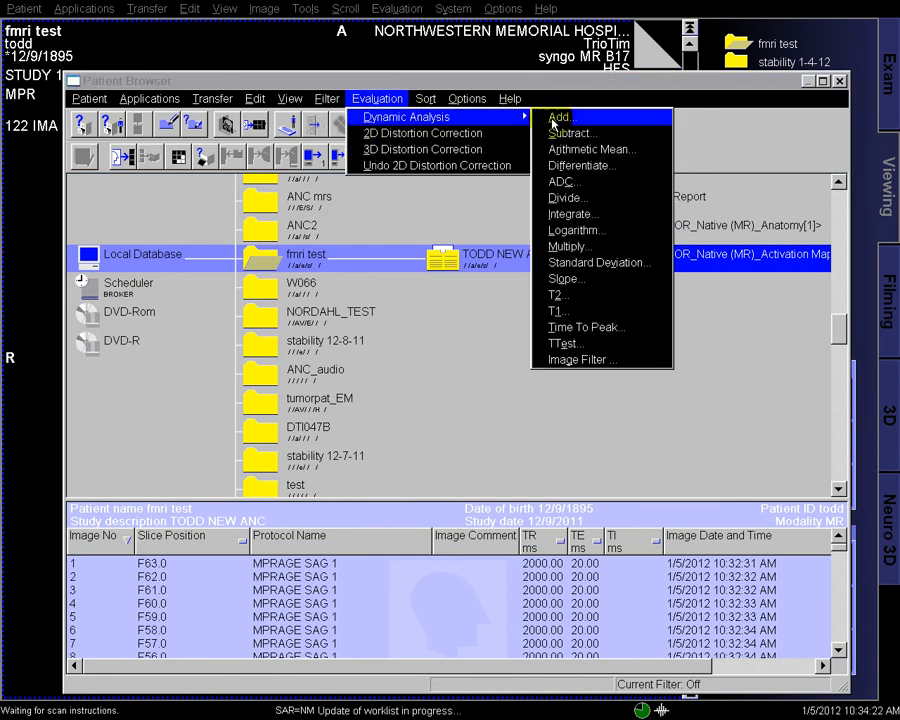
left_click(572, 132)
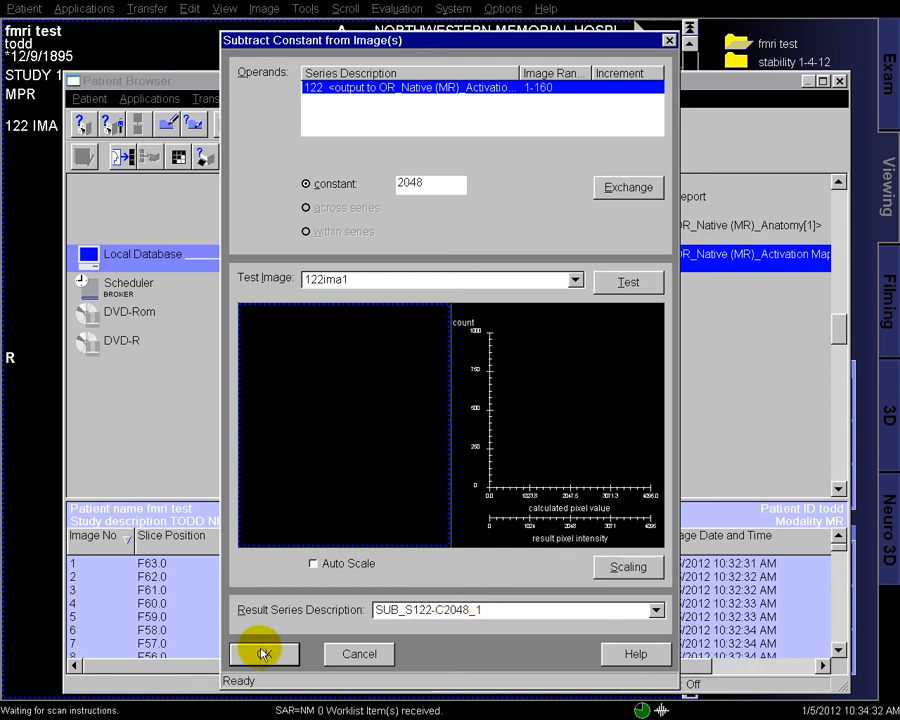
Run the subtraction to create series 123 SUB_S122-C2048_1 and dismiss the status window.
left_click(264, 652)
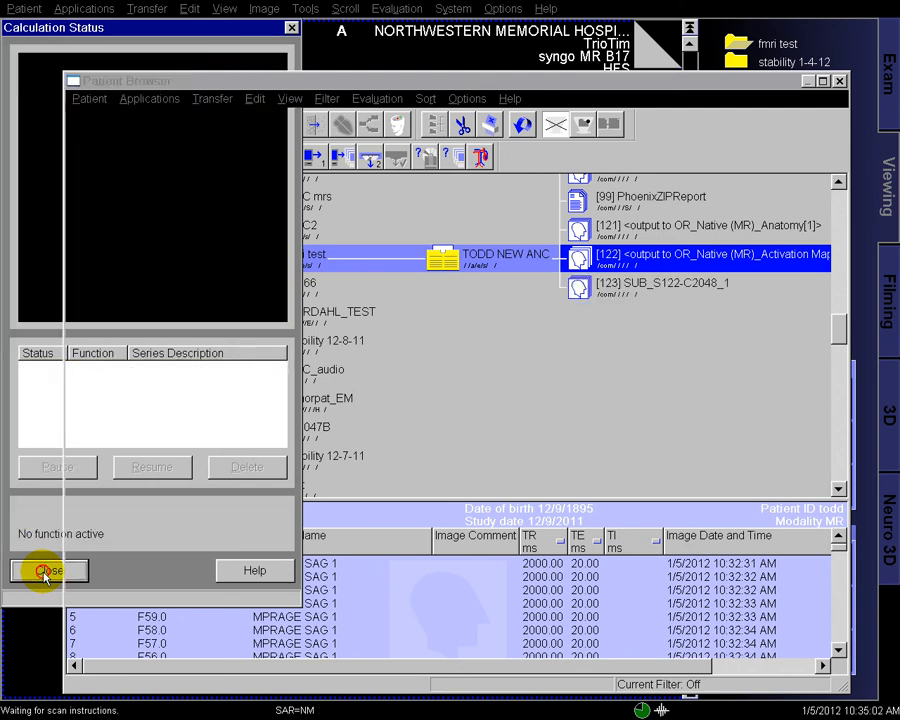
left_click(48, 570)
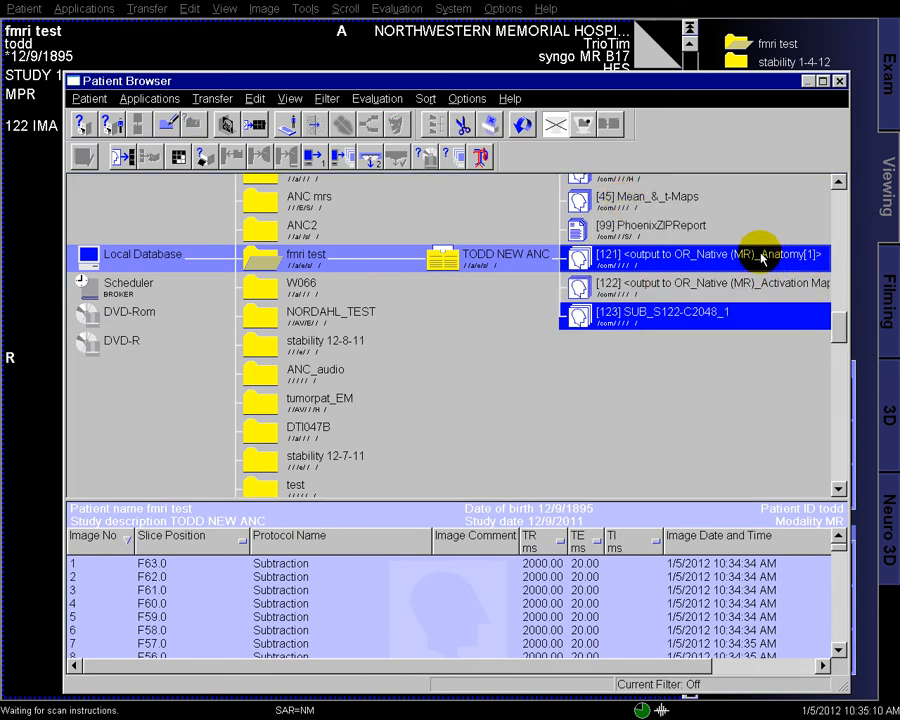
Select anatomy series 121 with series 123 and choose Dynamic Analysis > Add.
left_click(376, 98)
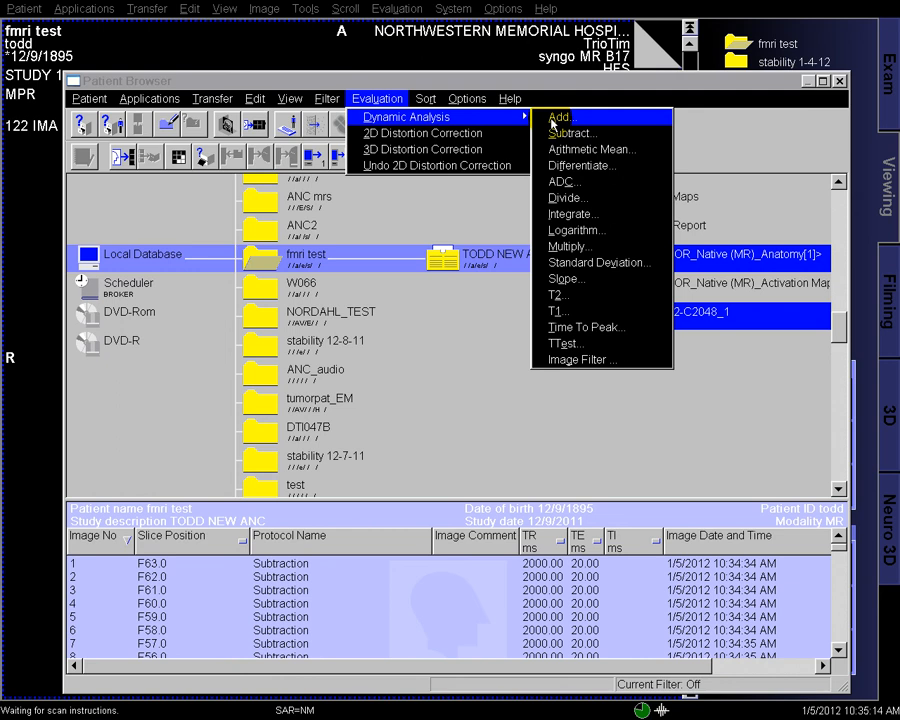
left_click(560, 116)
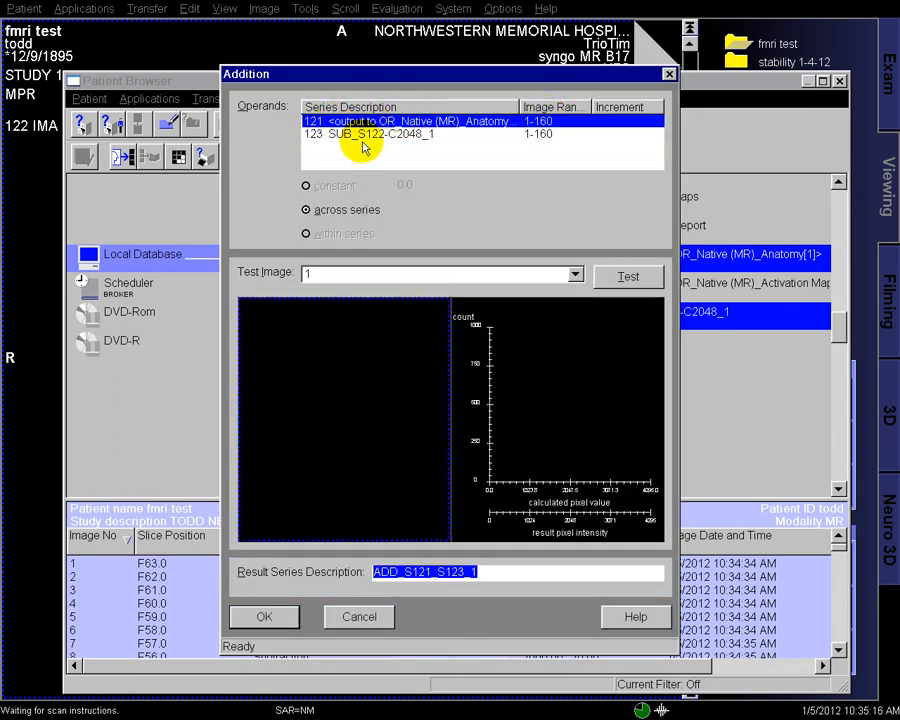
Run the addition to produce series 124 ADD_S121_S123_1 and load it in Viewing.
left_click(264, 616)
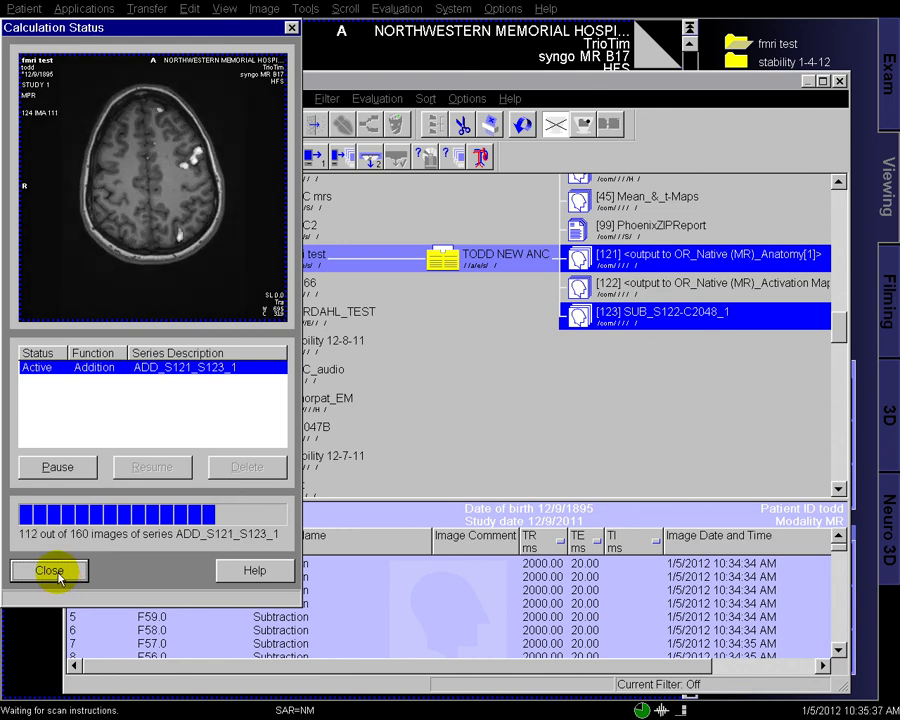
left_click(48, 570)
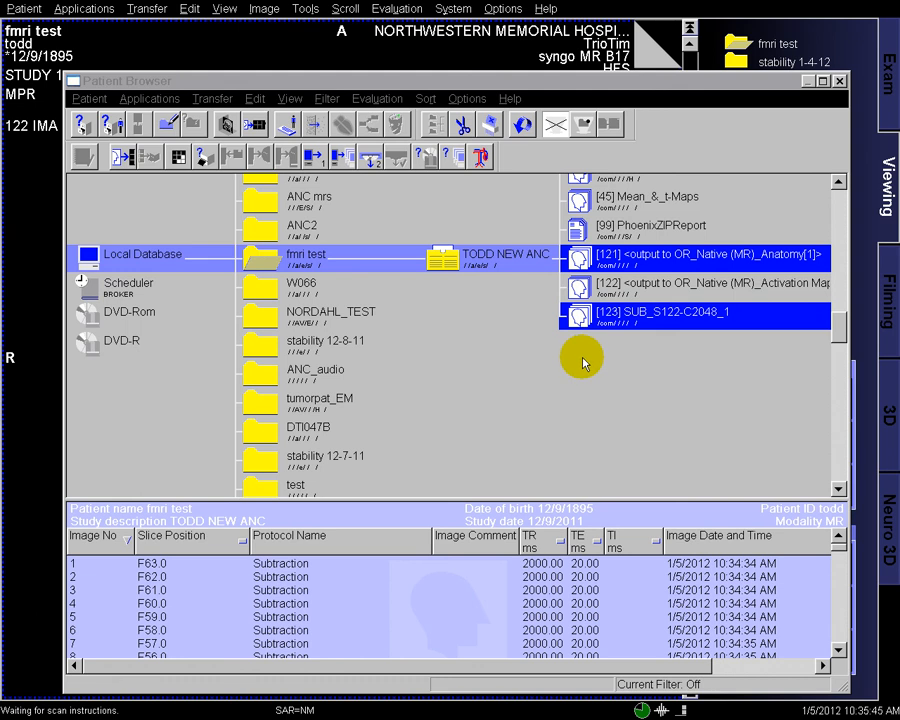
left_click(344, 156)
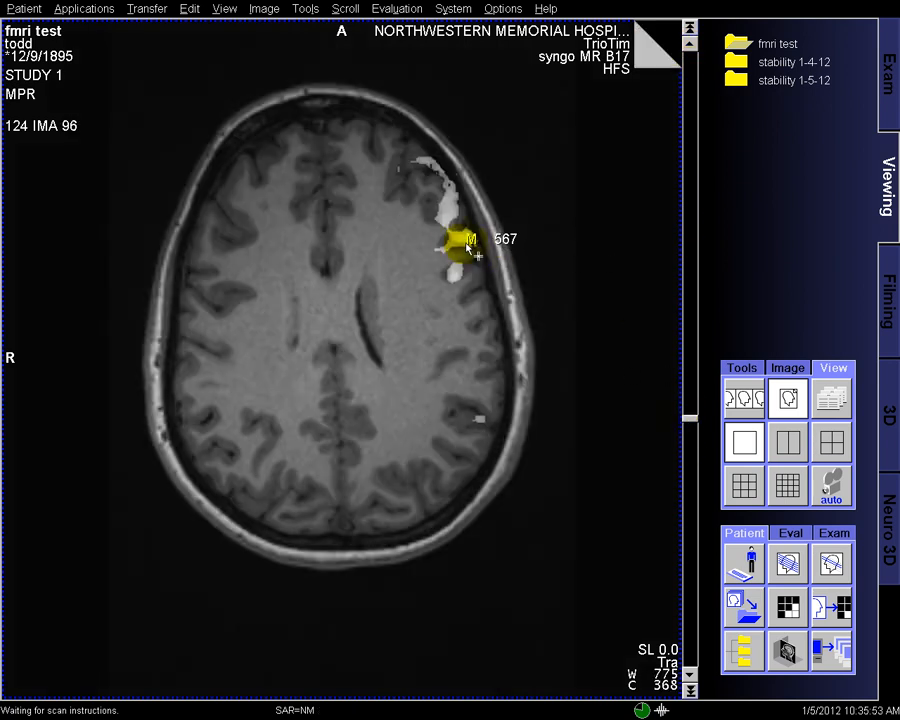
Sample pixel intensity over normal tissue and the activation area (reading 509).
left_click_drag(466, 238, 408, 232)
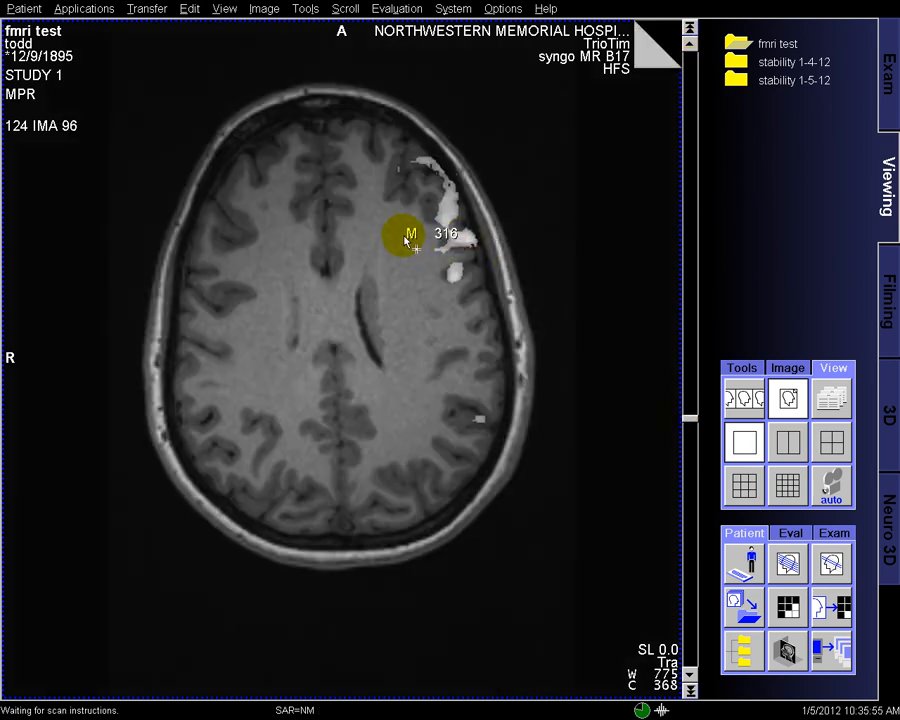
left_click_drag(408, 234, 458, 244)
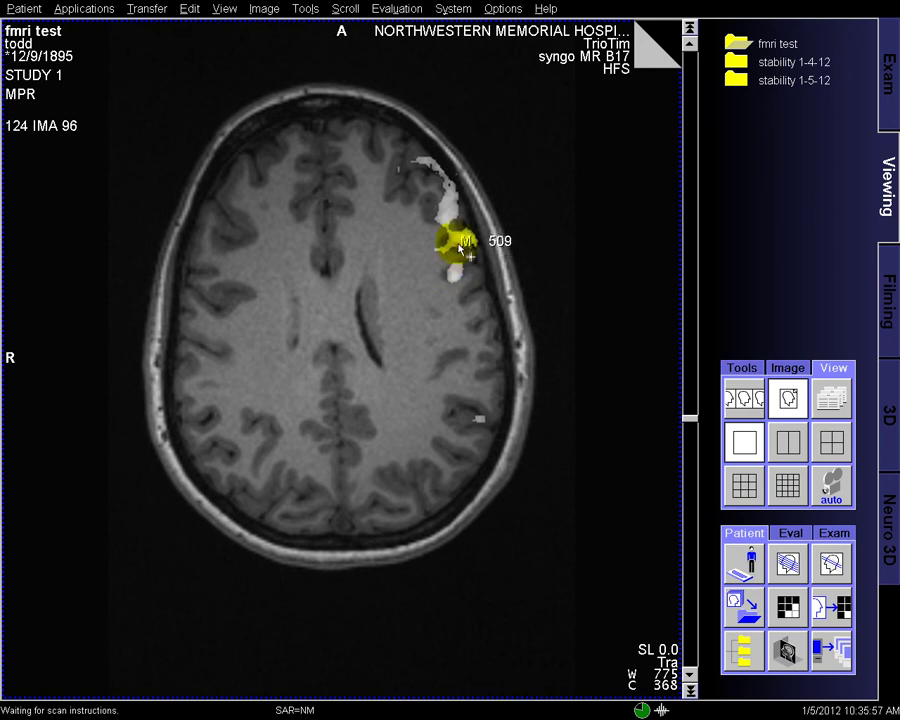